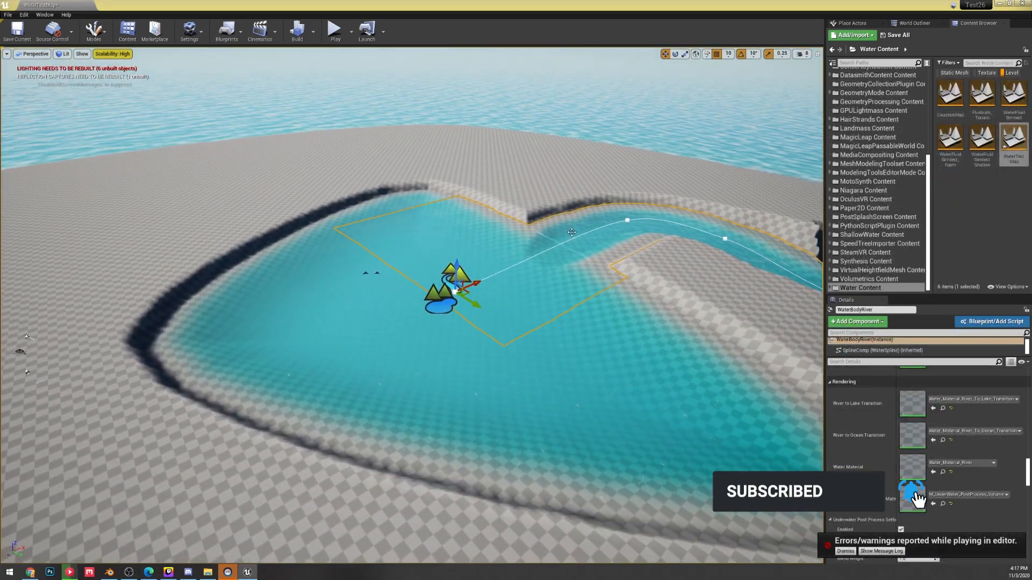
{"action": "mouse_move", "coordinate": [980, 92]}
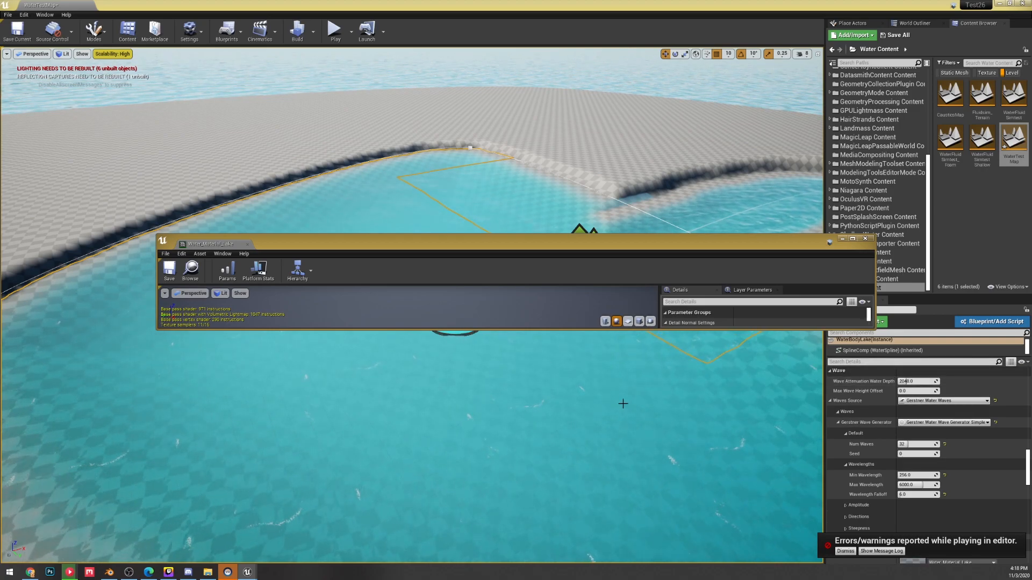
- Scroll the lake material instance's parameter list down to the foam settings
{"action": "scroll", "scroll_direction": "down", "scroll_amount": 3}
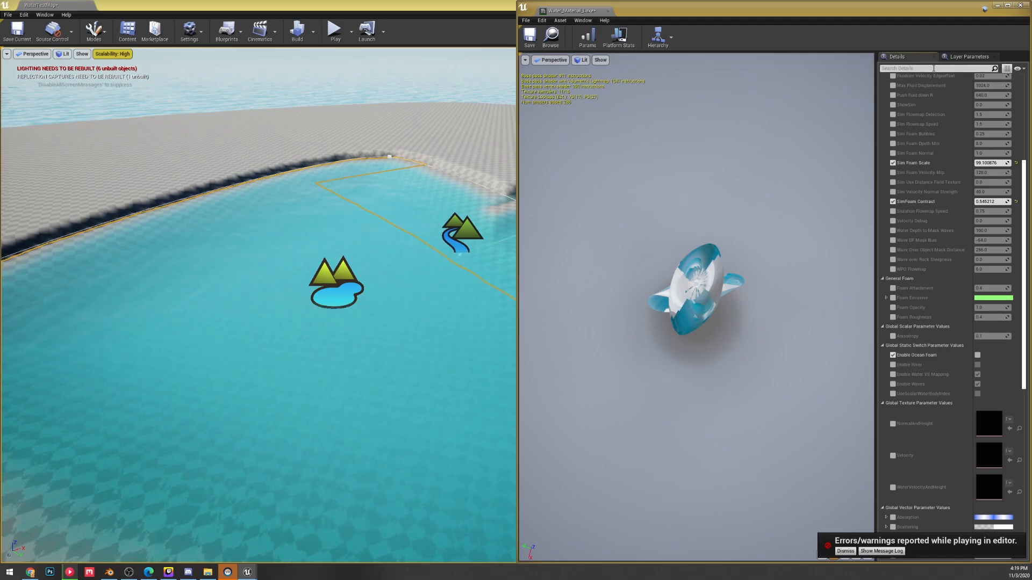
- Filter parameters to 'foam', enable the Foam Opacity override at 0.0, and reach the foam emissive colour
{"action": "type", "text": "foam"}
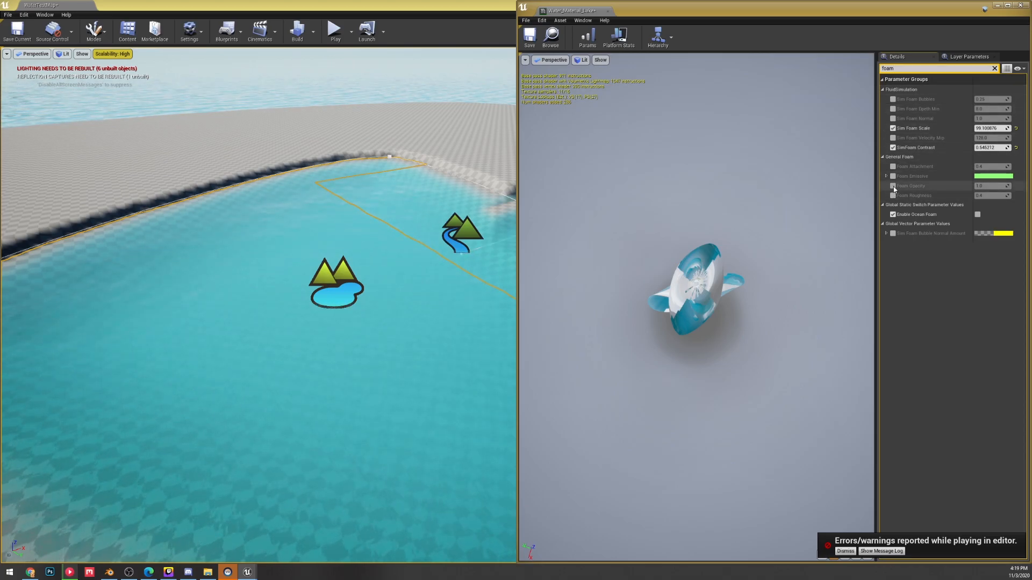
{"action": "left_click", "coordinate": [893, 186]}
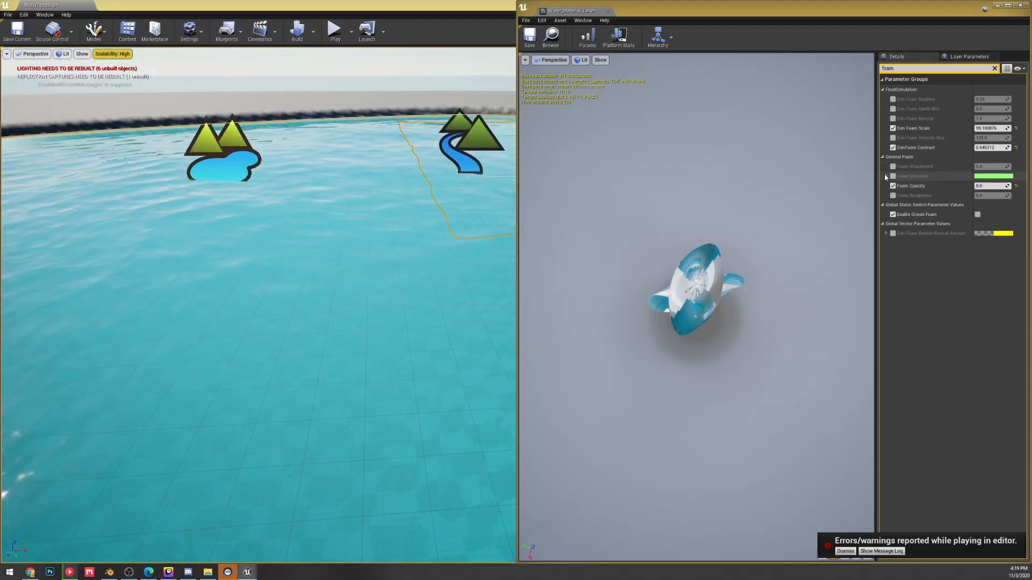
{"action": "left_click", "coordinate": [993, 175]}
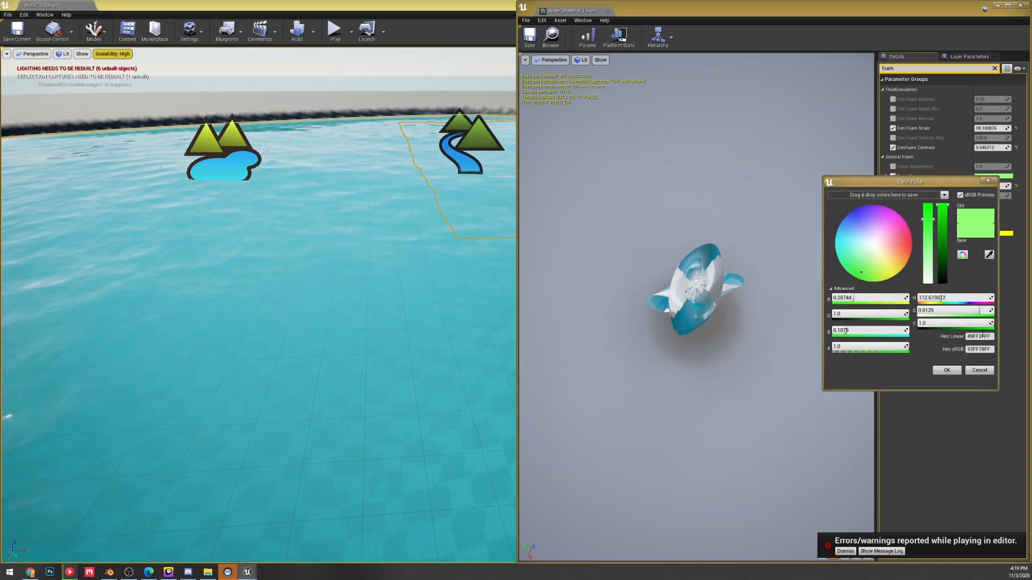
- Cancel the Foam Emissive colour picker, keeping the lake foam colour unchanged
{"action": "left_click", "coordinate": [945, 370]}
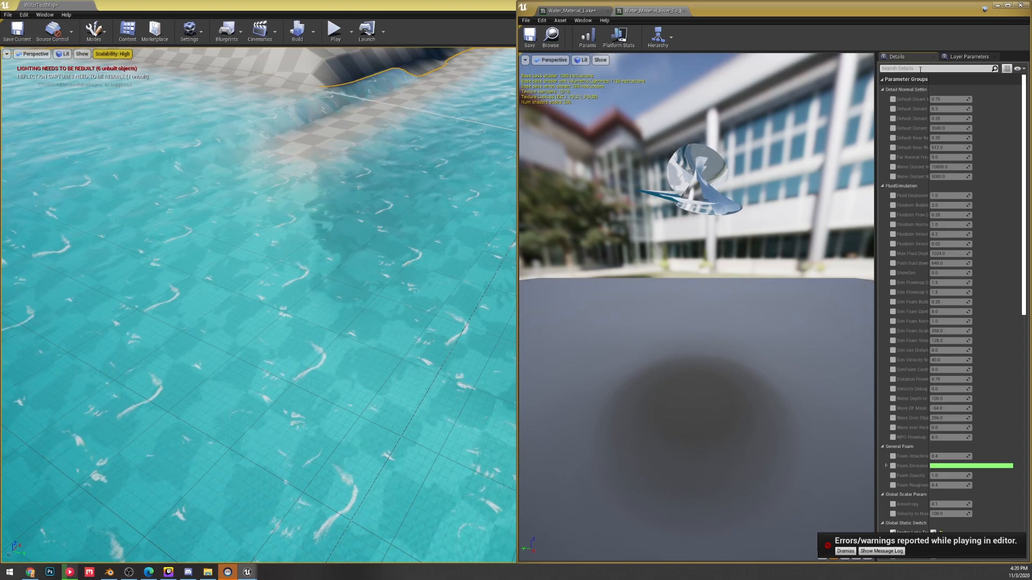
- Filter the river water material instance's parameters to 'foam'
{"action": "type", "text": "foam"}
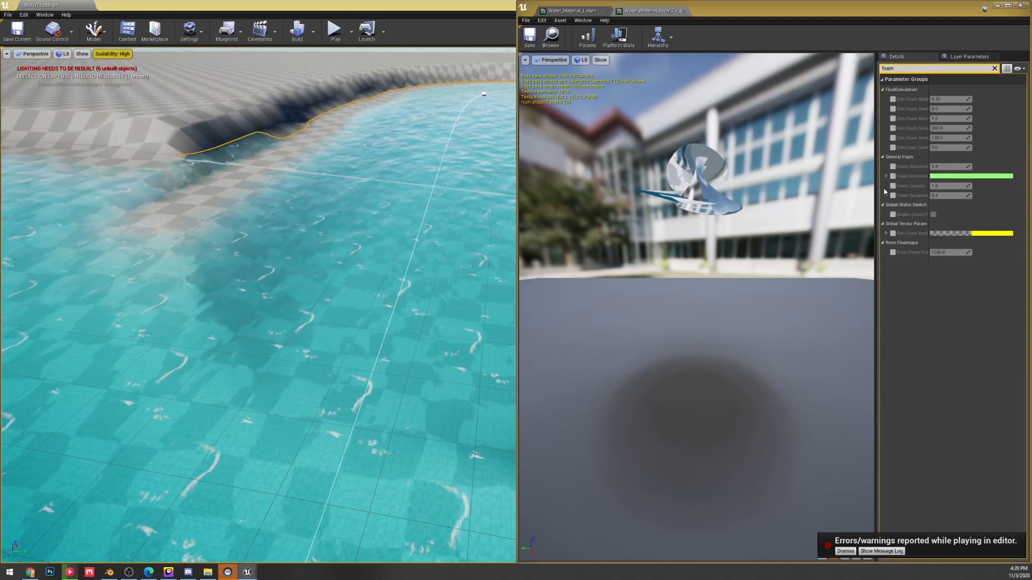